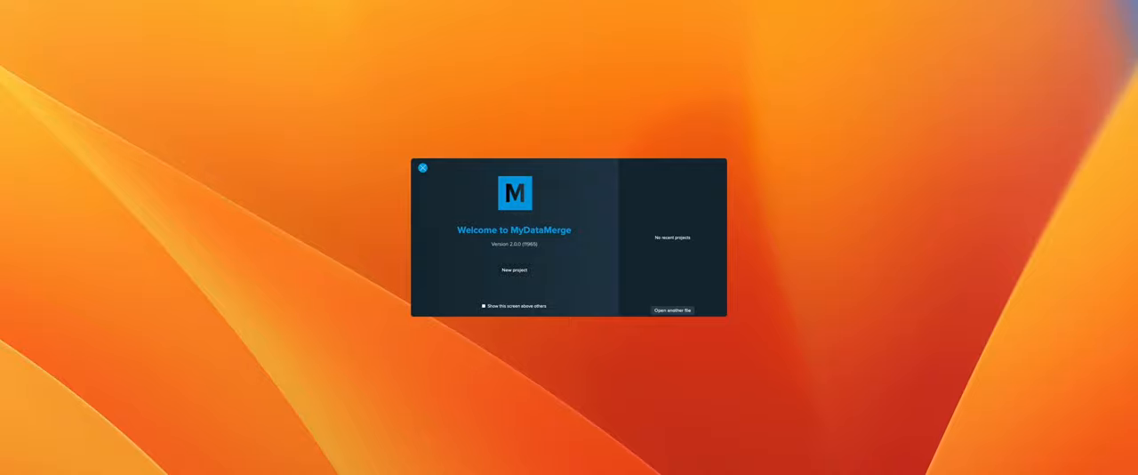
mouse_move(183, 327)
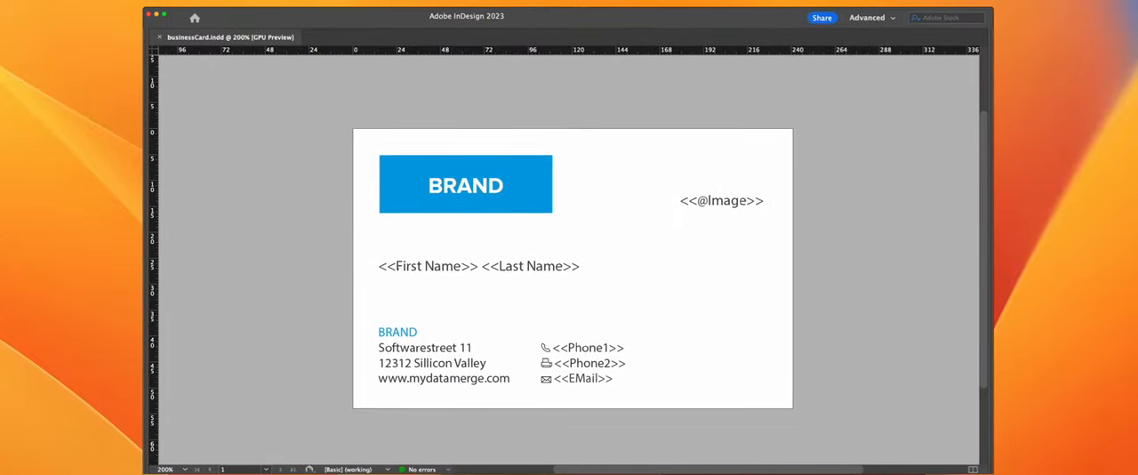
- Select the name text frame and inspect its <<First Name>> <<Last Name>> placeholders
click(479, 266)
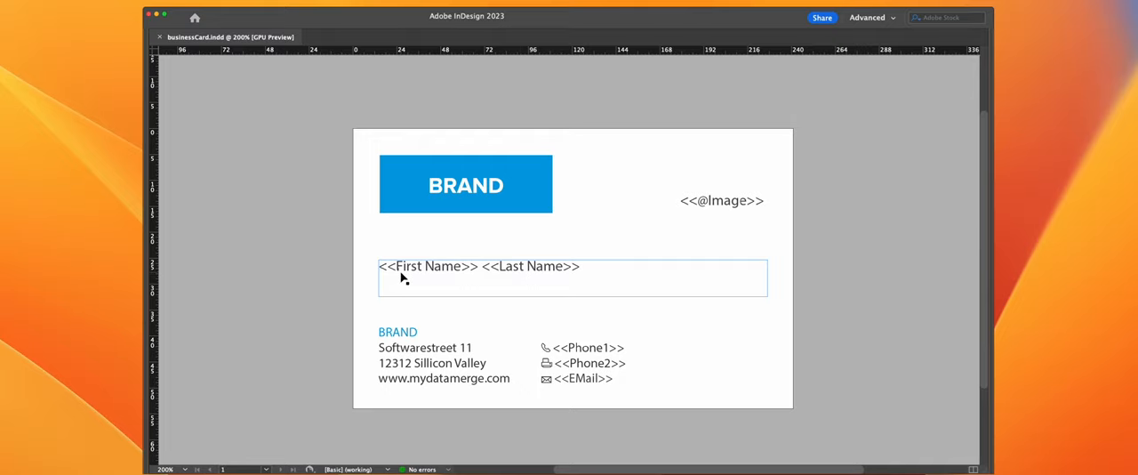
double_click(426, 266)
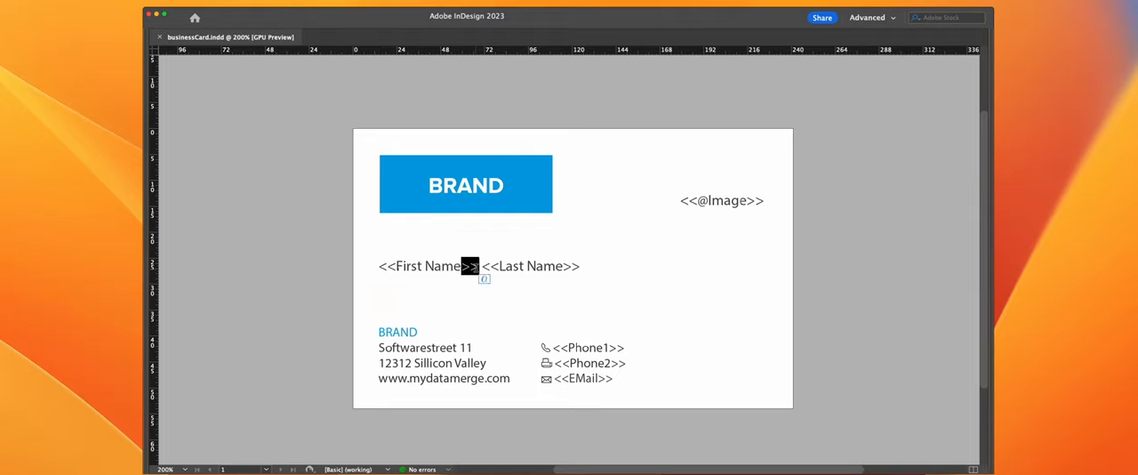
click(478, 265)
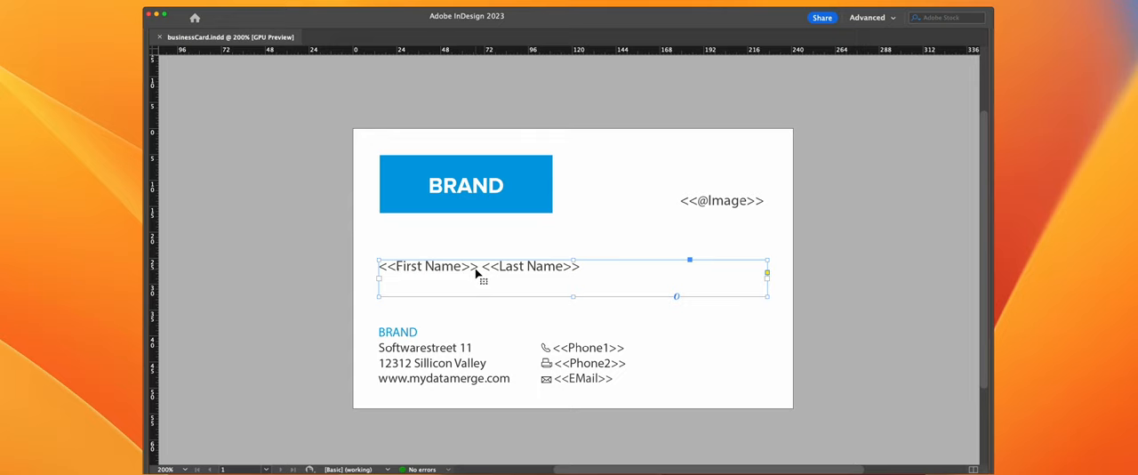
mouse_move(344, 286)
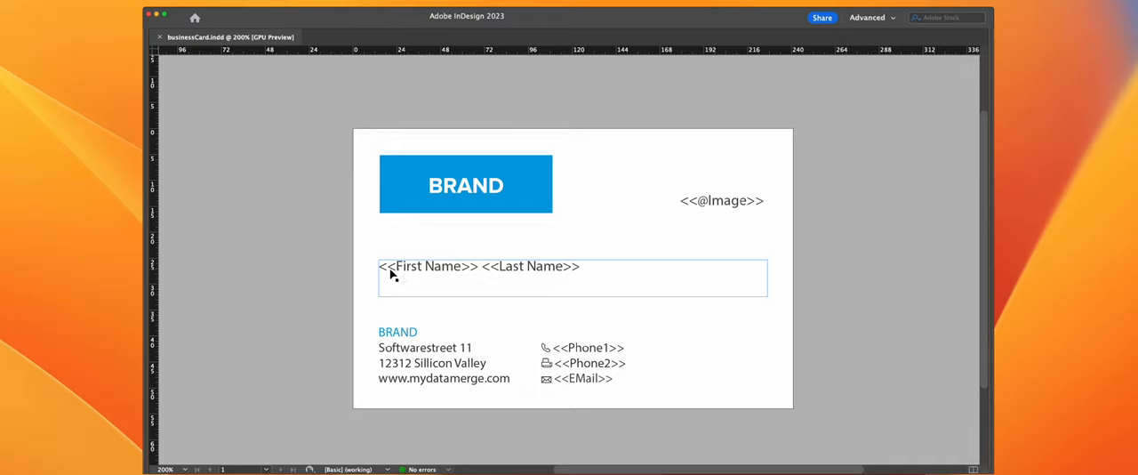
click(476, 266)
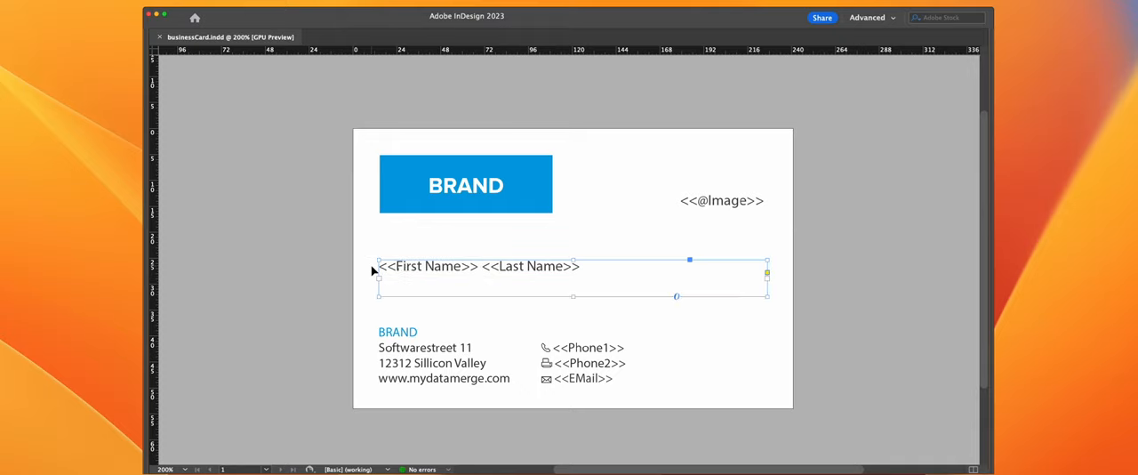
mouse_move(300, 296)
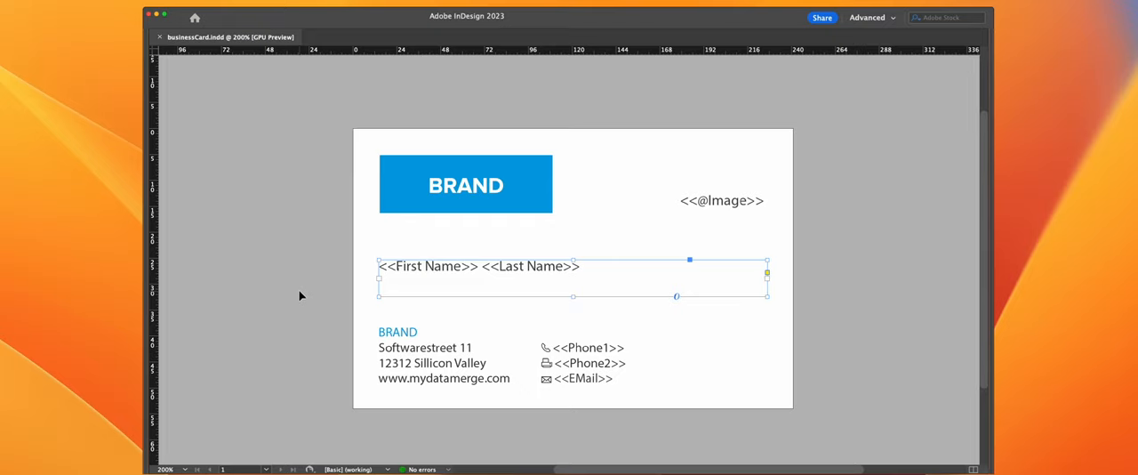
mouse_move(518, 276)
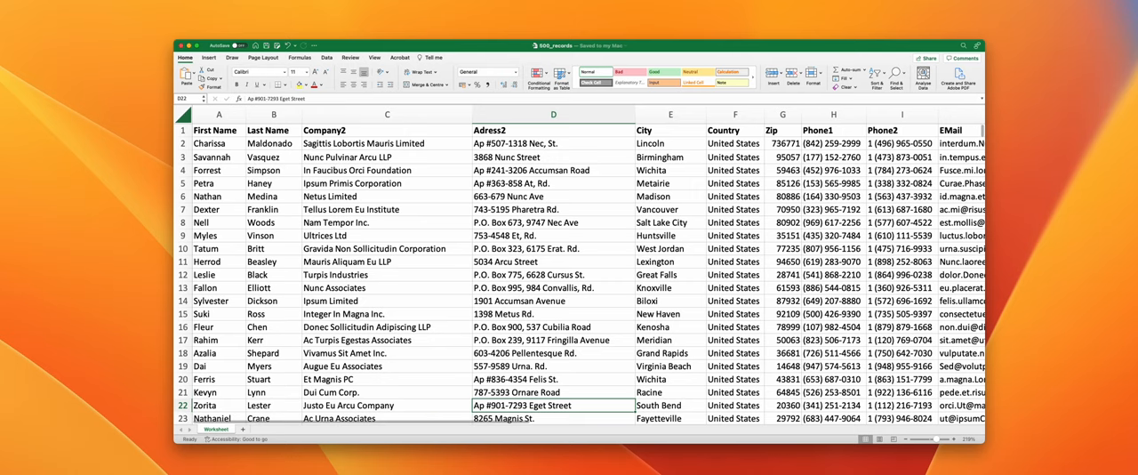
- Scroll the records sheet right to view the Phone1, Phone2 and EMail columns
scroll(right, 3)
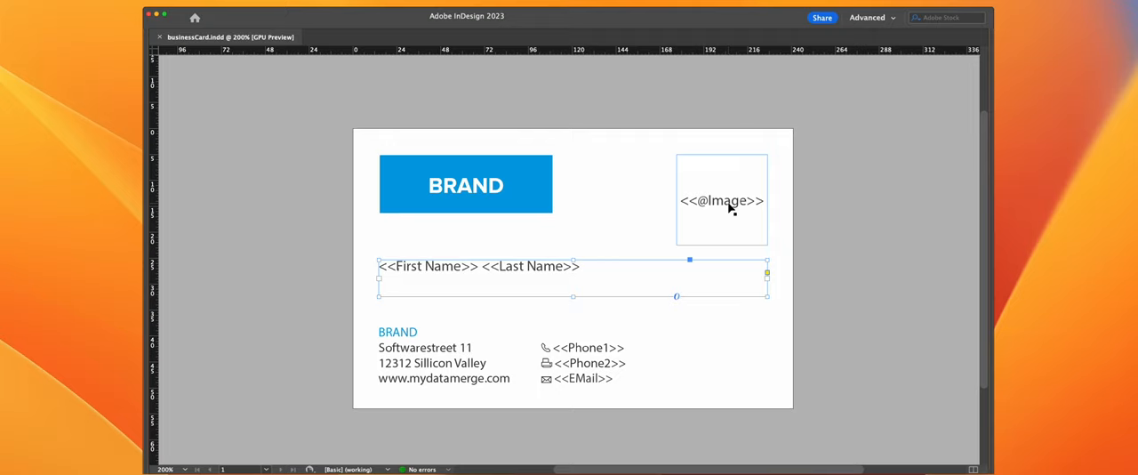
mouse_move(705, 211)
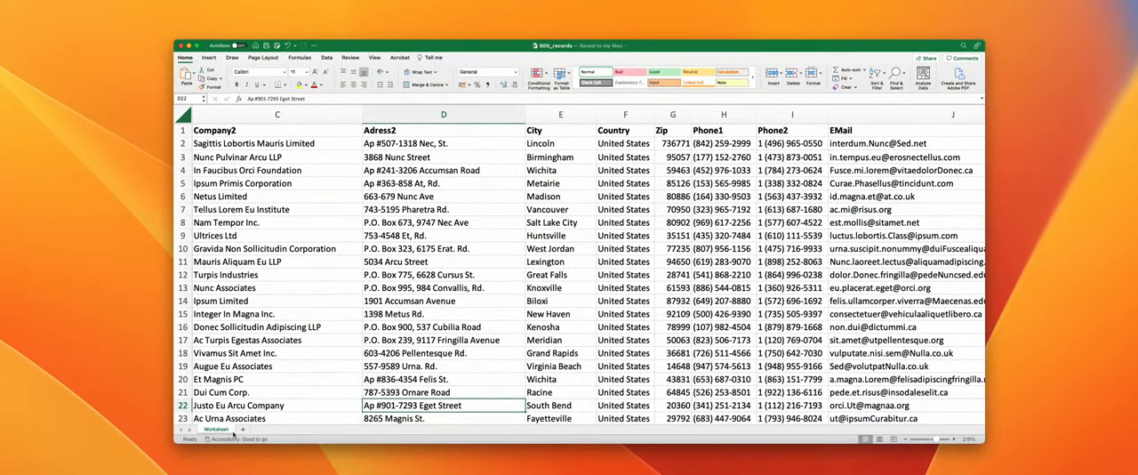
scroll(right, 3)
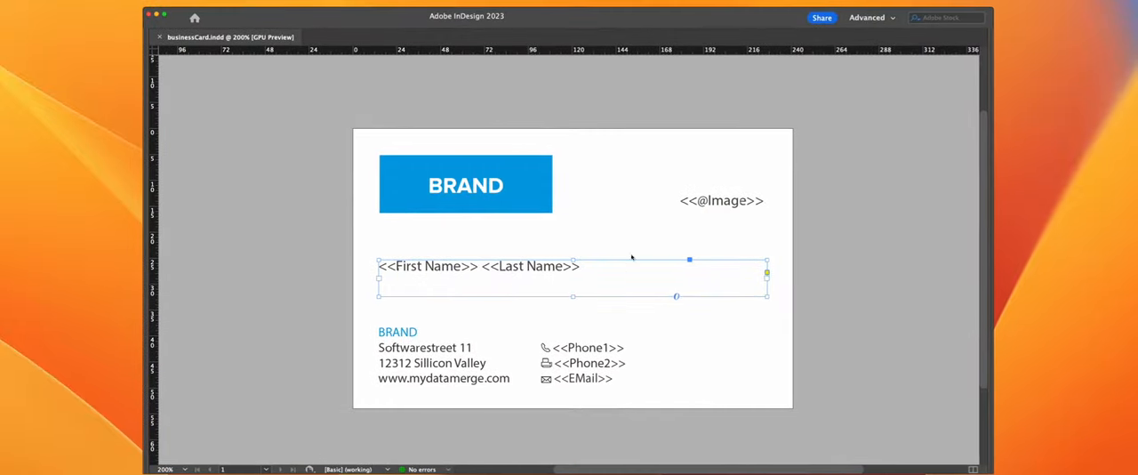
- Point out the card's Image frame and phone number placeholders
click(721, 200)
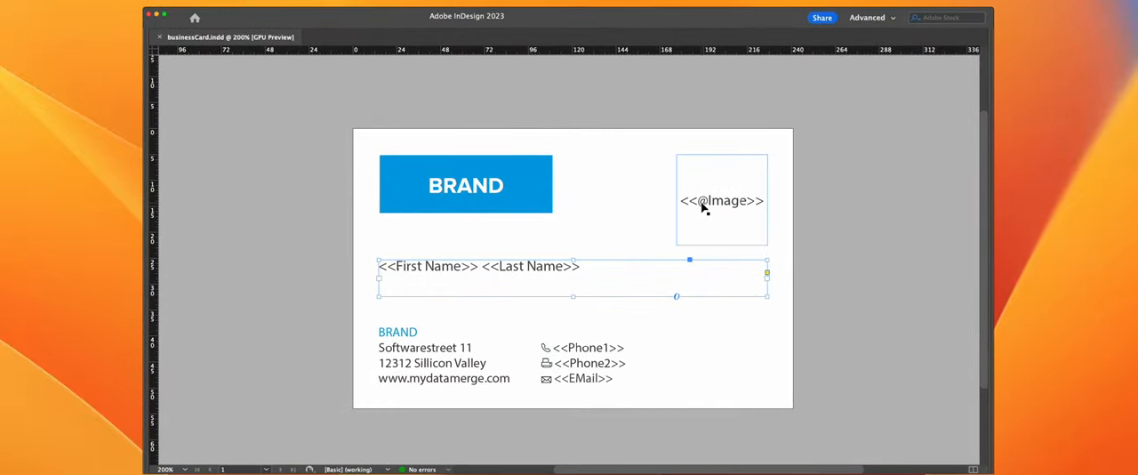
mouse_move(756, 206)
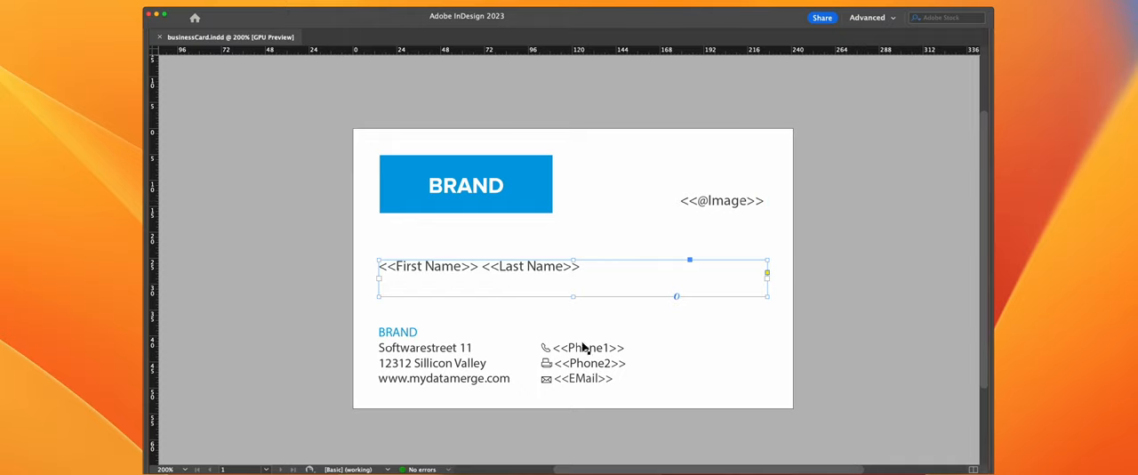
click(721, 199)
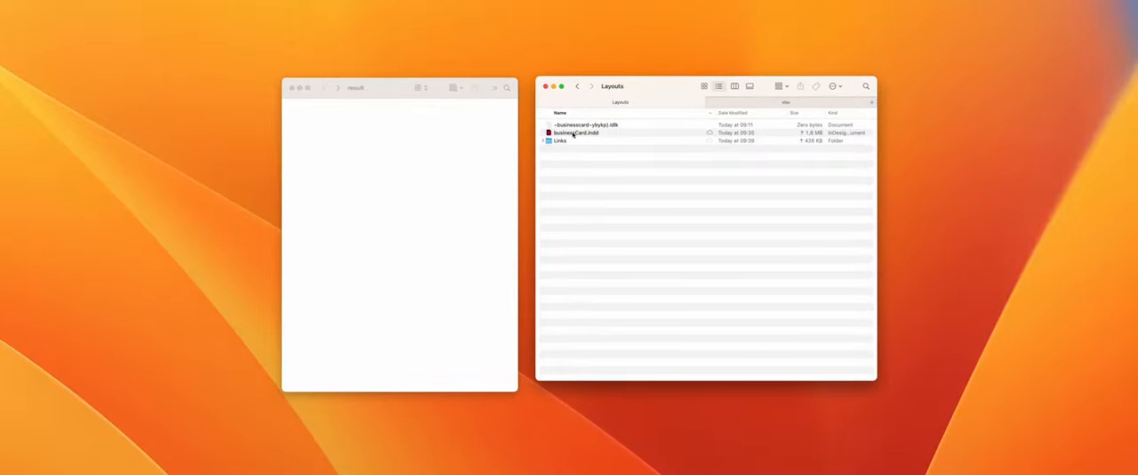
- Expand the Links folder to show image1.jpg, image2 and image3.psd
click(542, 140)
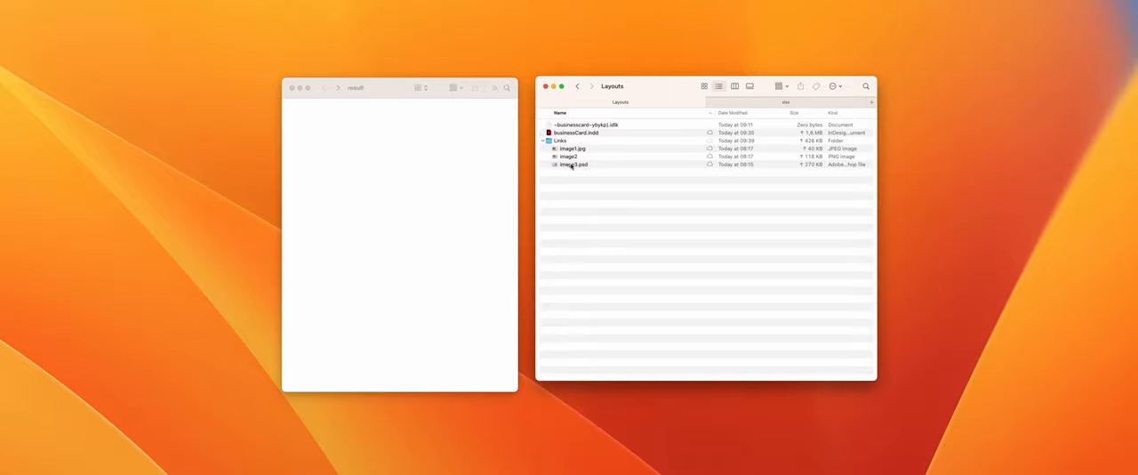
click(543, 140)
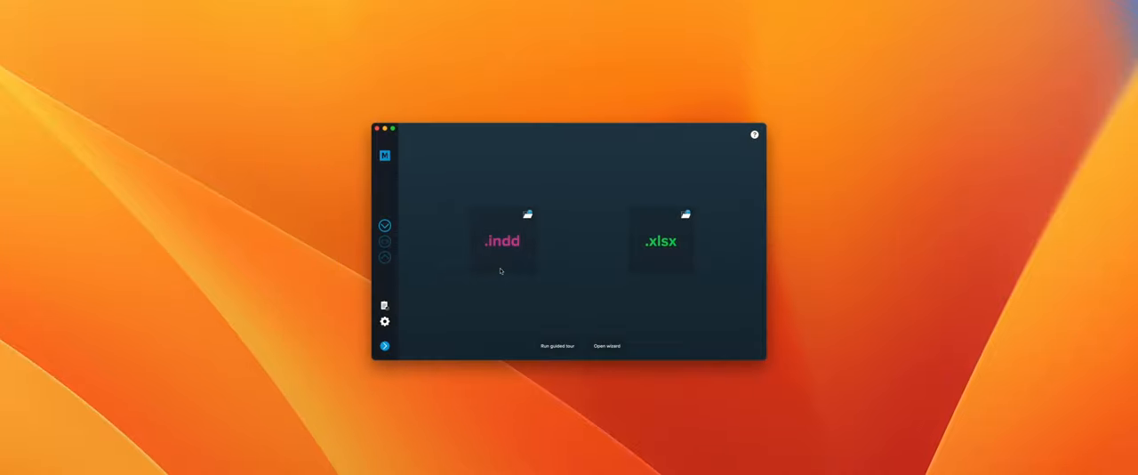
- Import businessCard.indd as the layout and Data > 500_records.xlsx as the data file
click(502, 240)
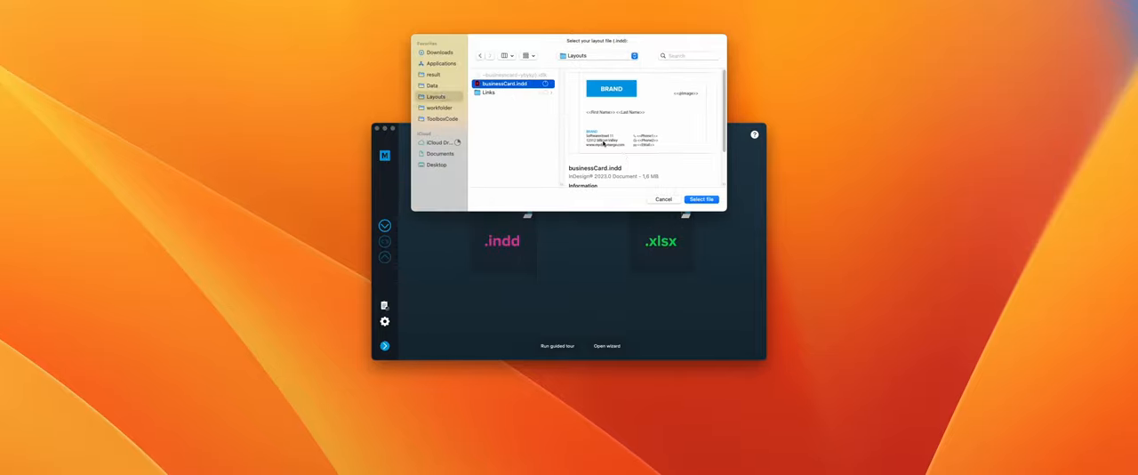
click(701, 198)
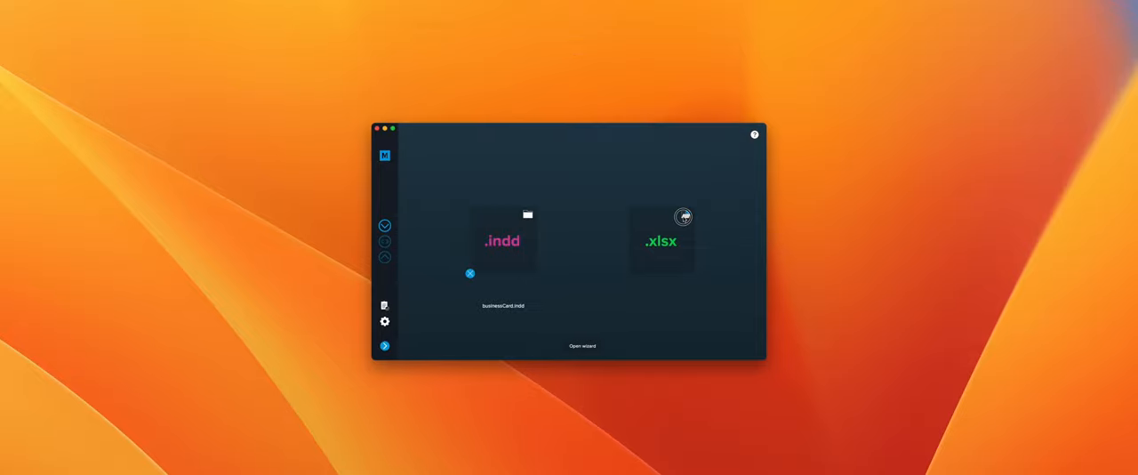
click(682, 217)
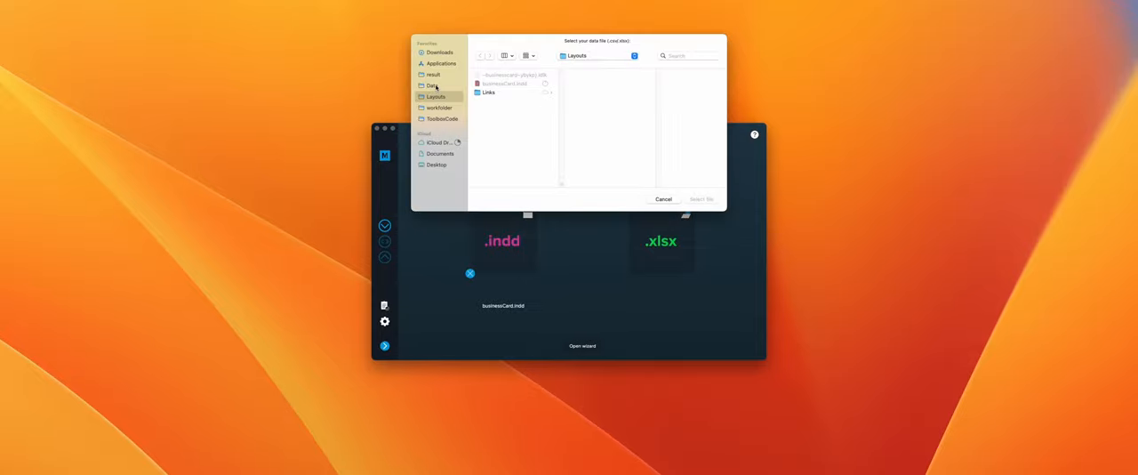
click(433, 86)
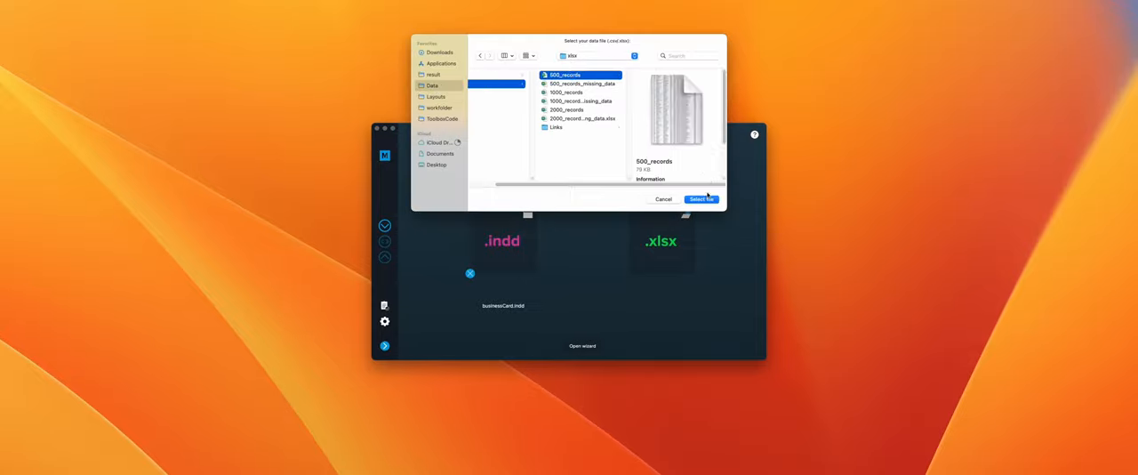
click(702, 198)
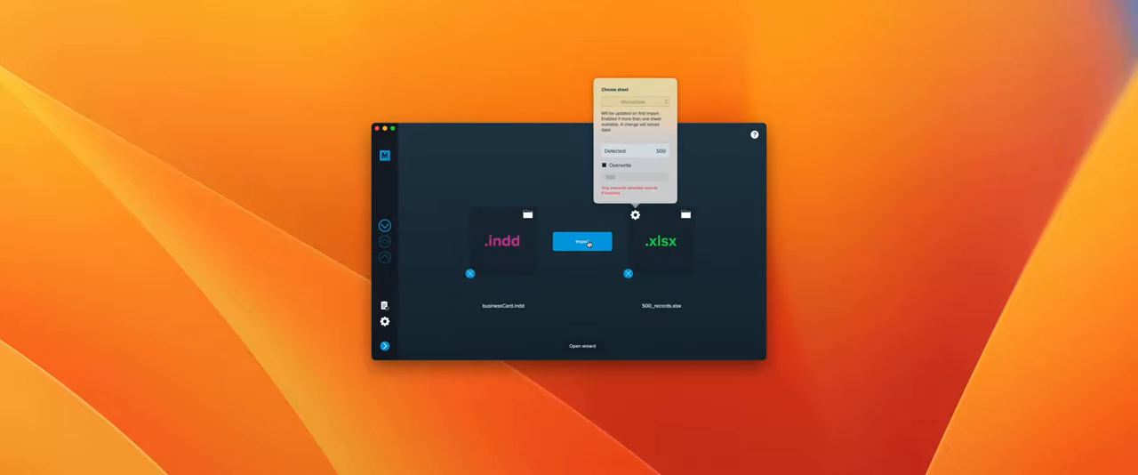
click(581, 241)
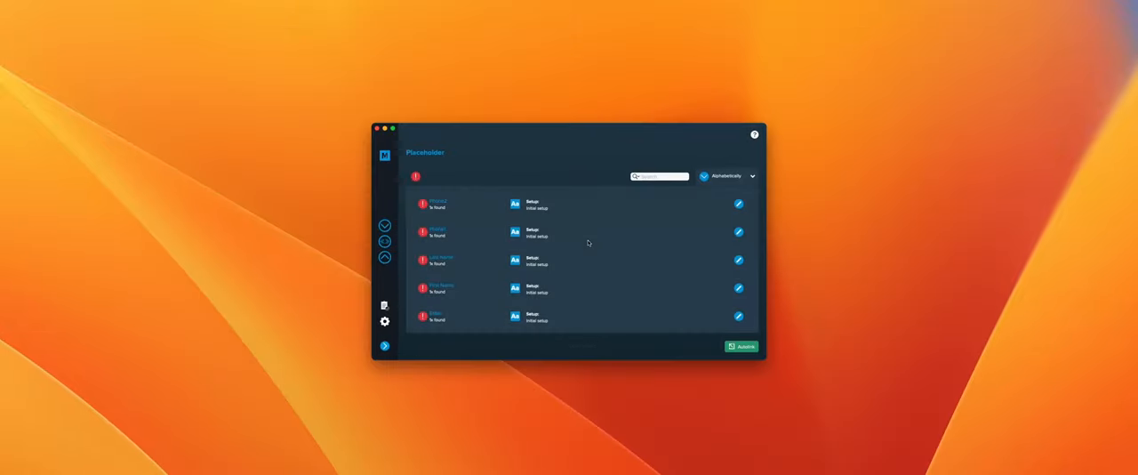
- Autolink all five placeholders to their matching spreadsheet columns
scroll(down, 3)
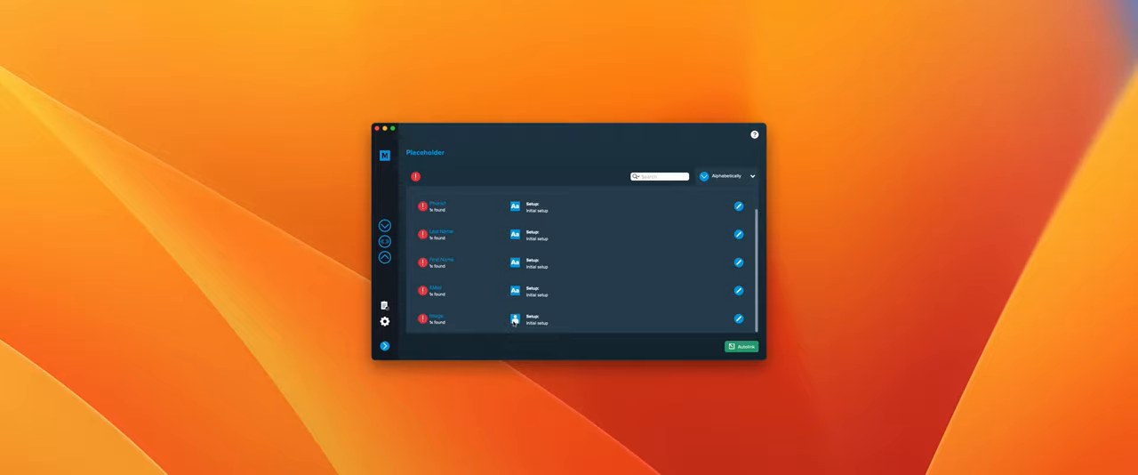
click(742, 347)
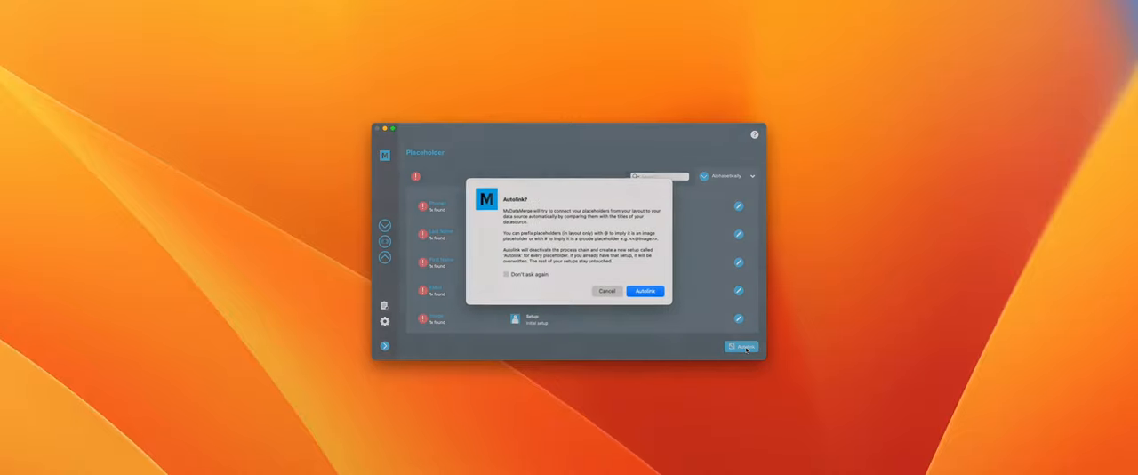
click(645, 291)
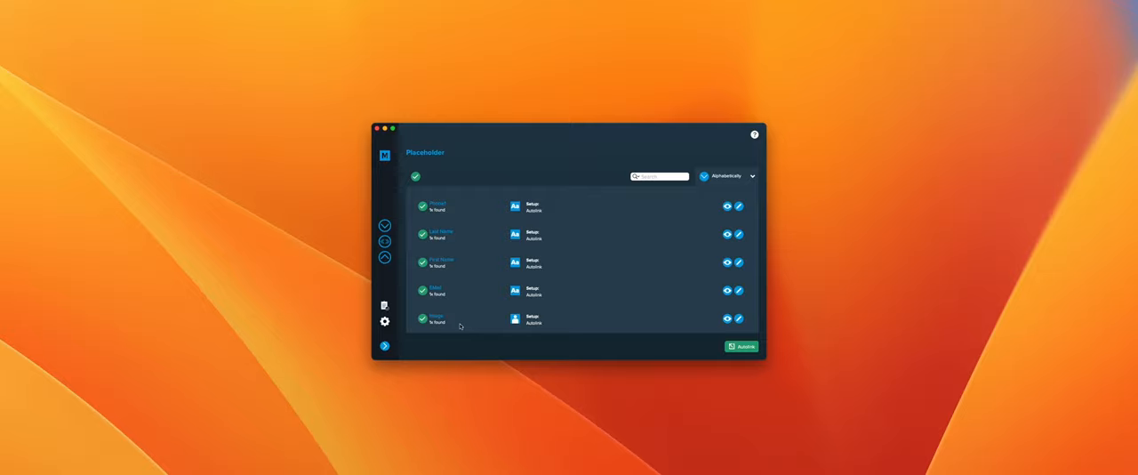
mouse_move(483, 322)
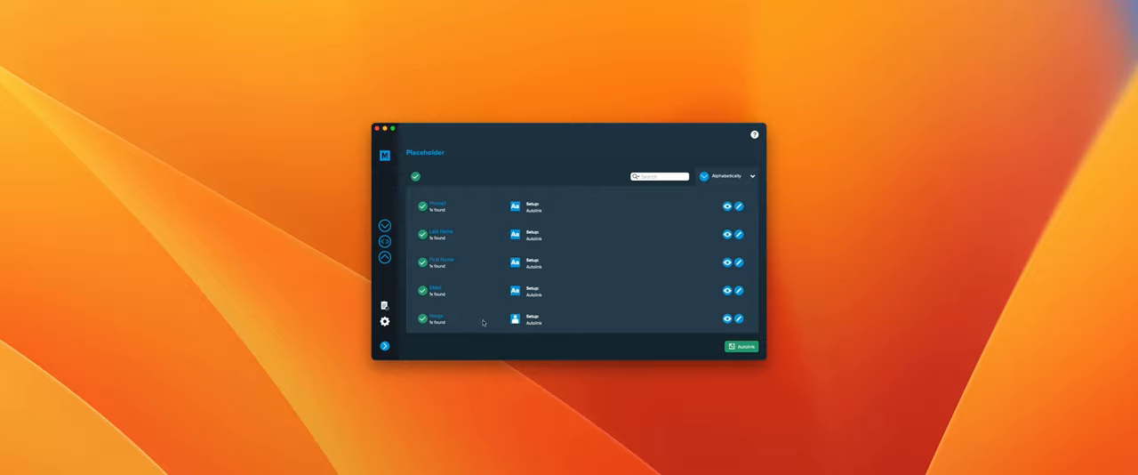
mouse_move(464, 324)
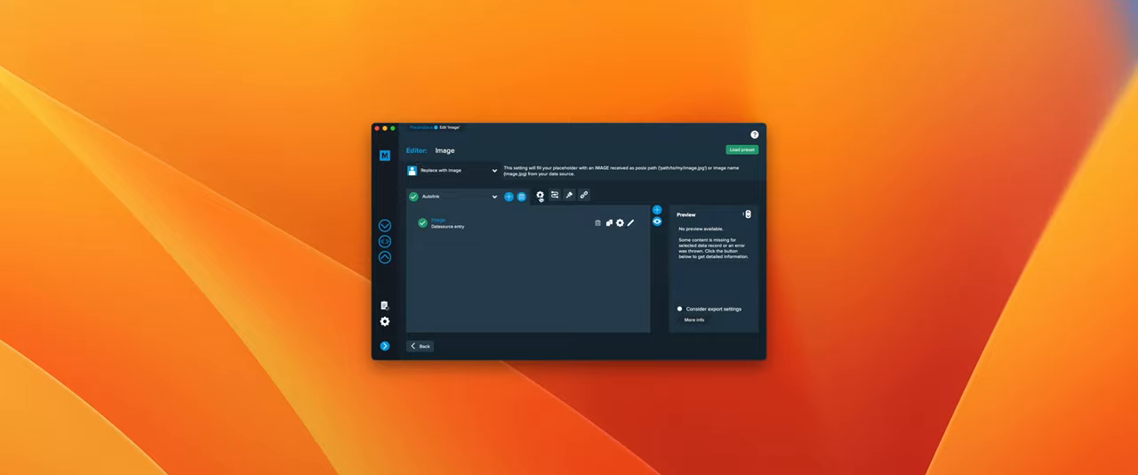
- Set the Image placeholder's custom file path to the Layouts > Links folder
click(539, 196)
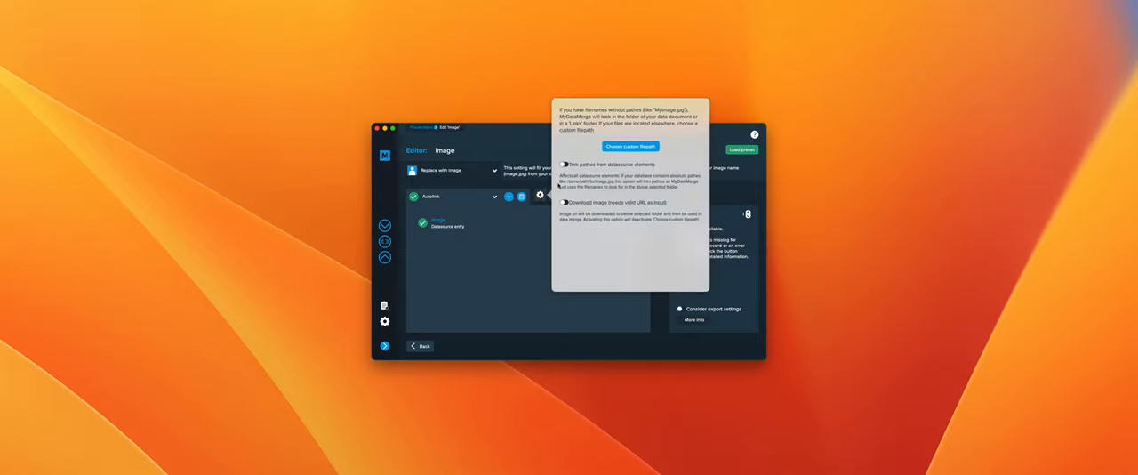
click(630, 145)
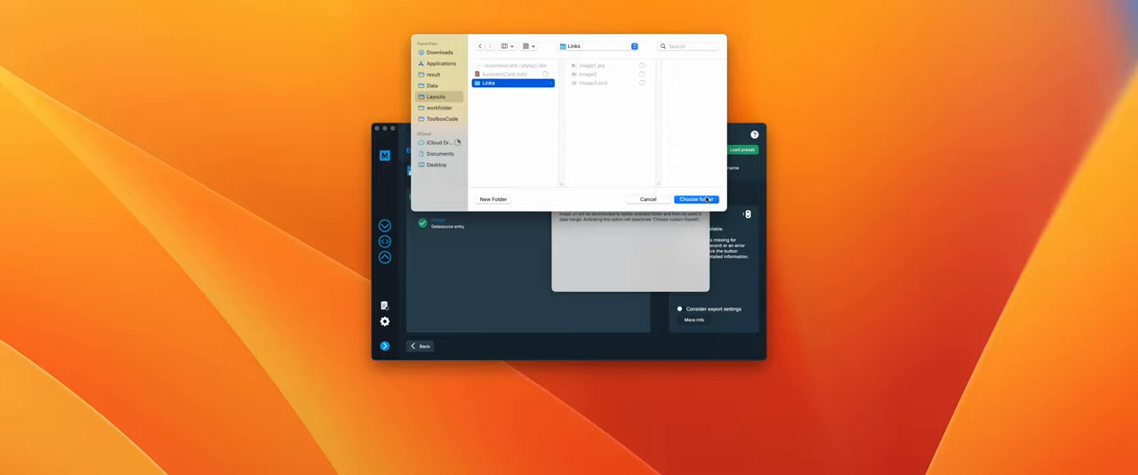
click(697, 199)
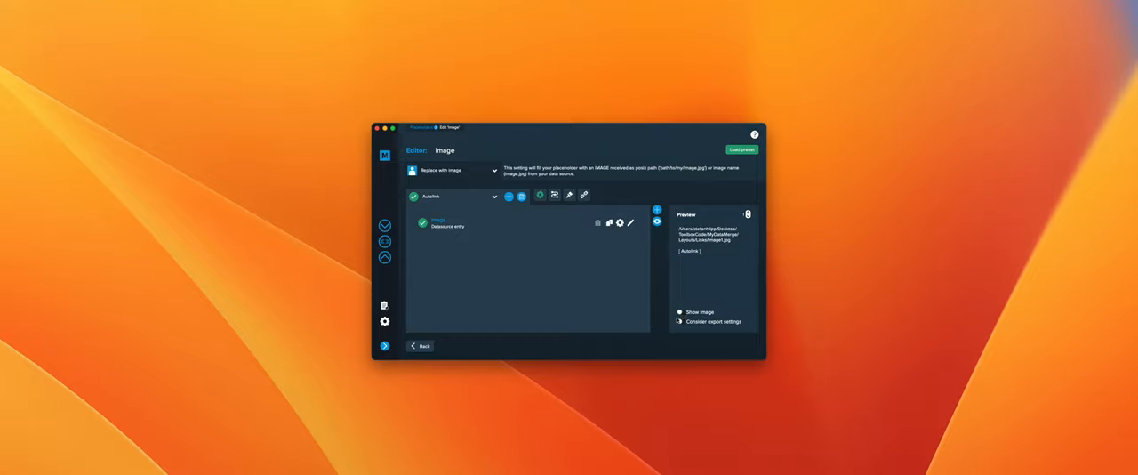
click(680, 313)
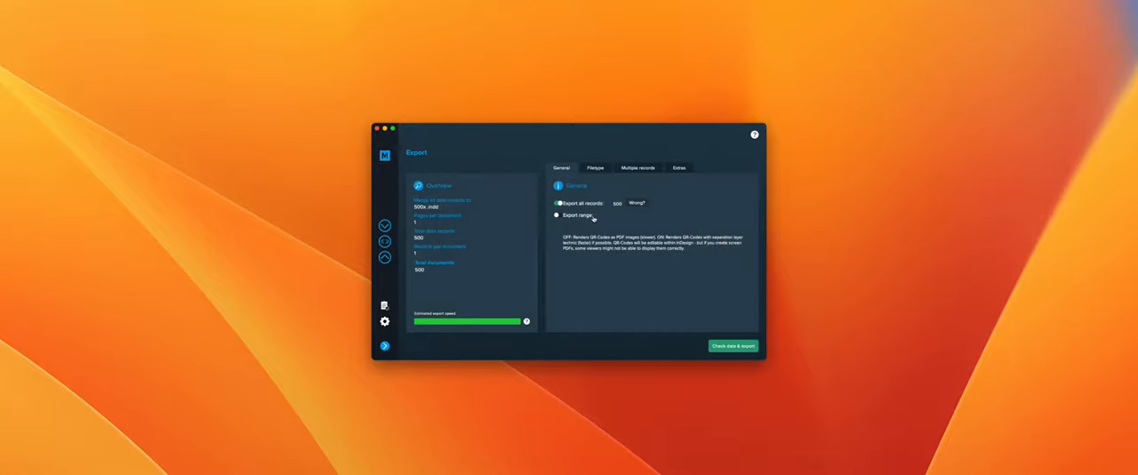
- Export records 1–3 as one document, mydatamerge.indd, into the result folder
click(558, 214)
text(1-3)
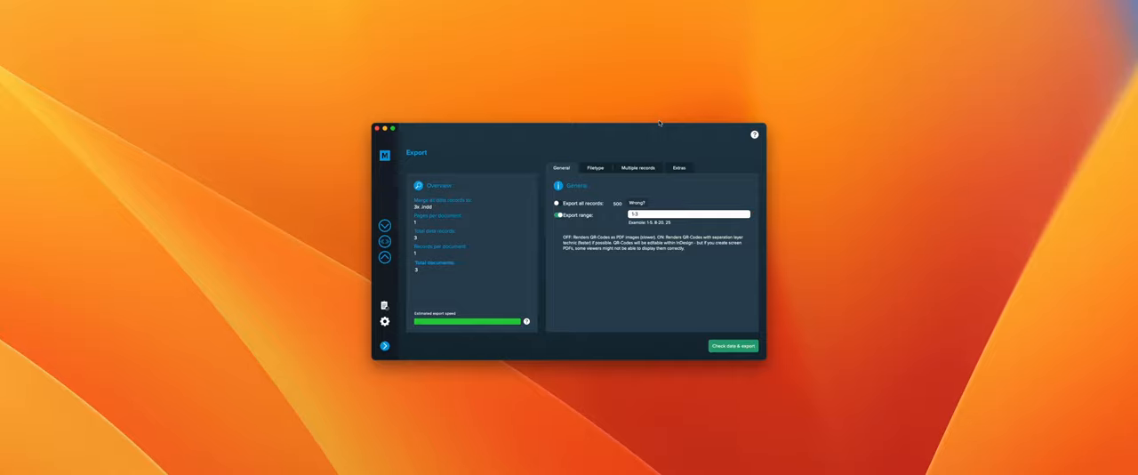
click(594, 167)
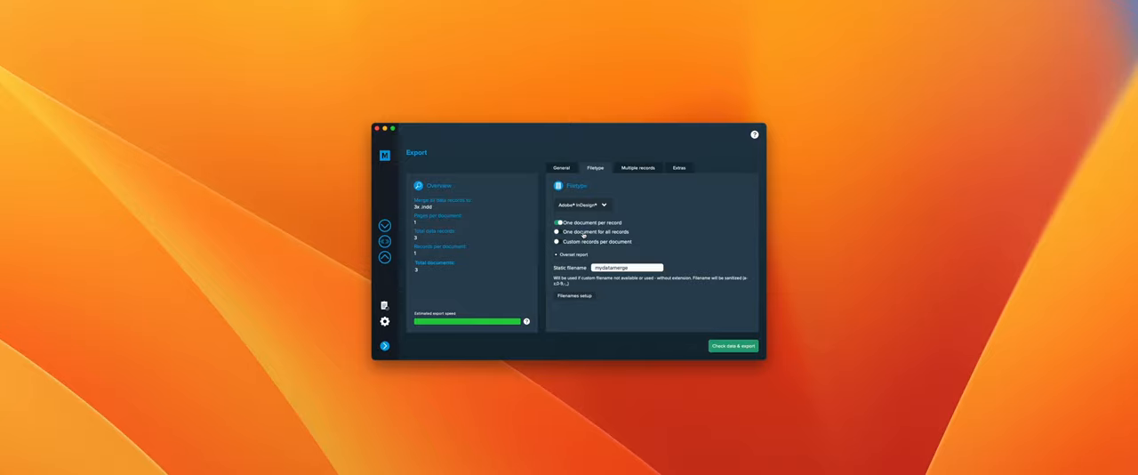
click(734, 346)
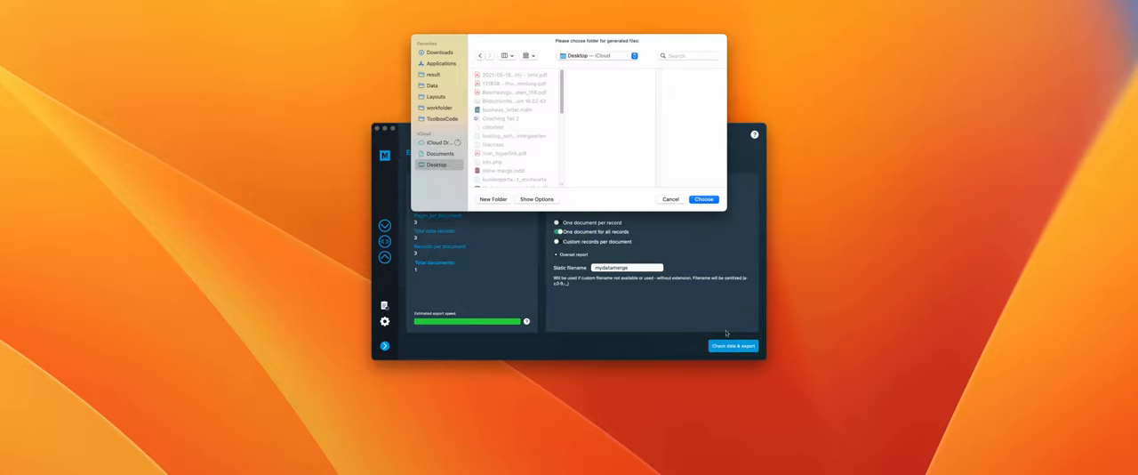
click(433, 75)
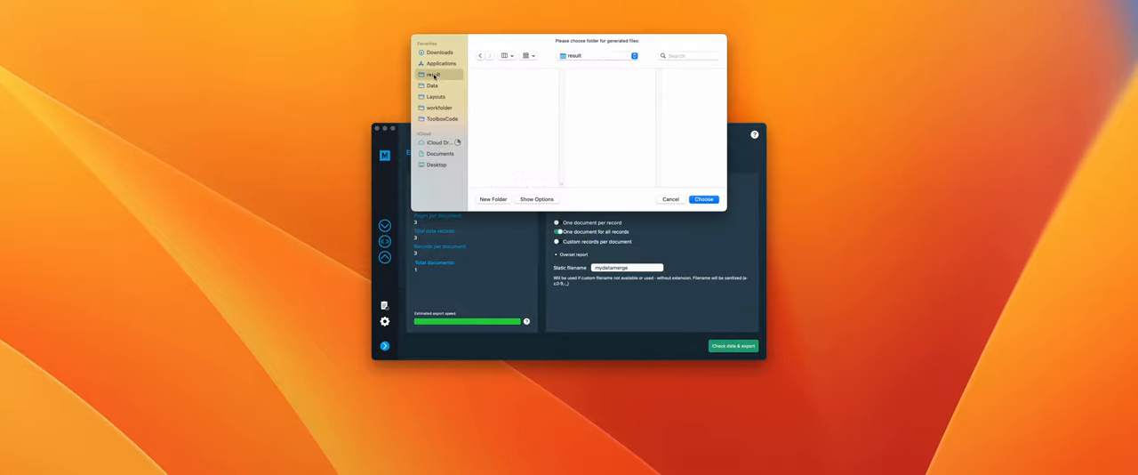
click(704, 198)
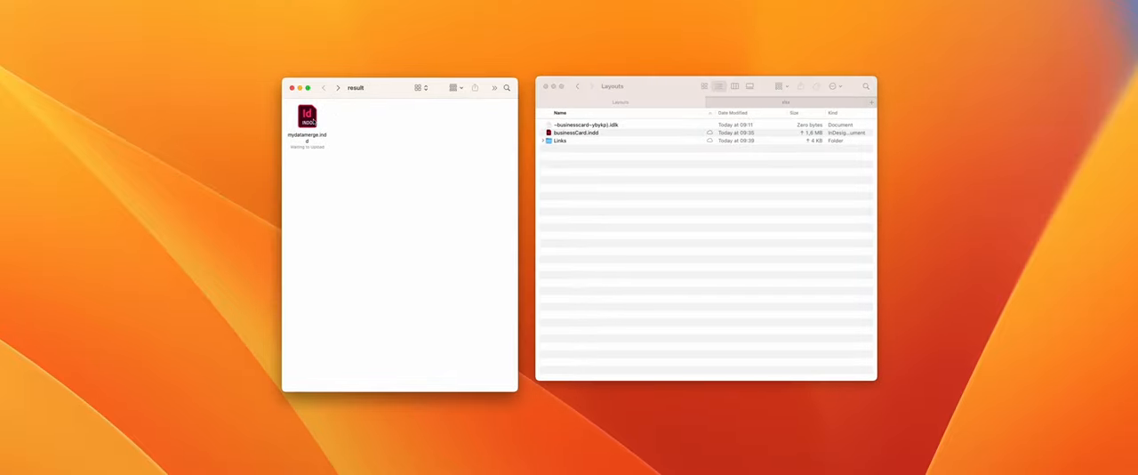
click(307, 116)
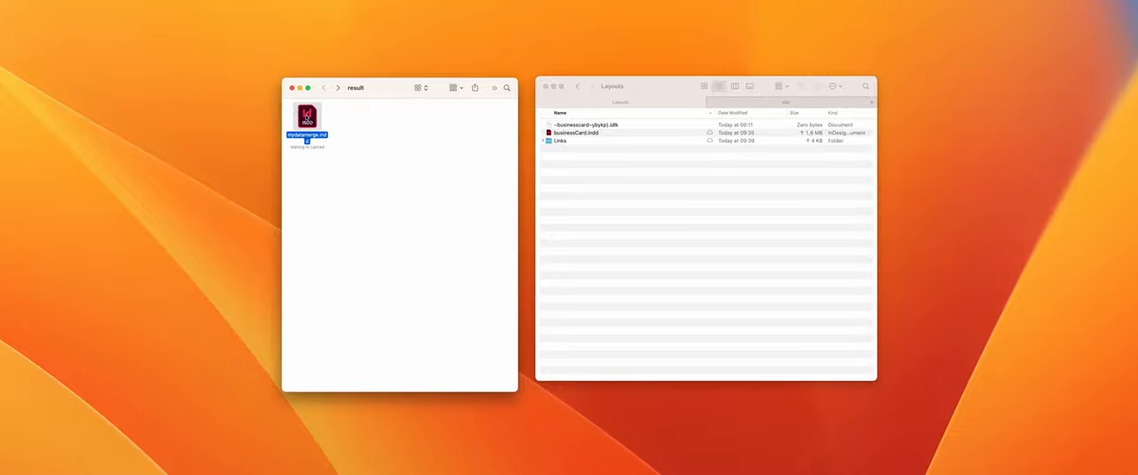